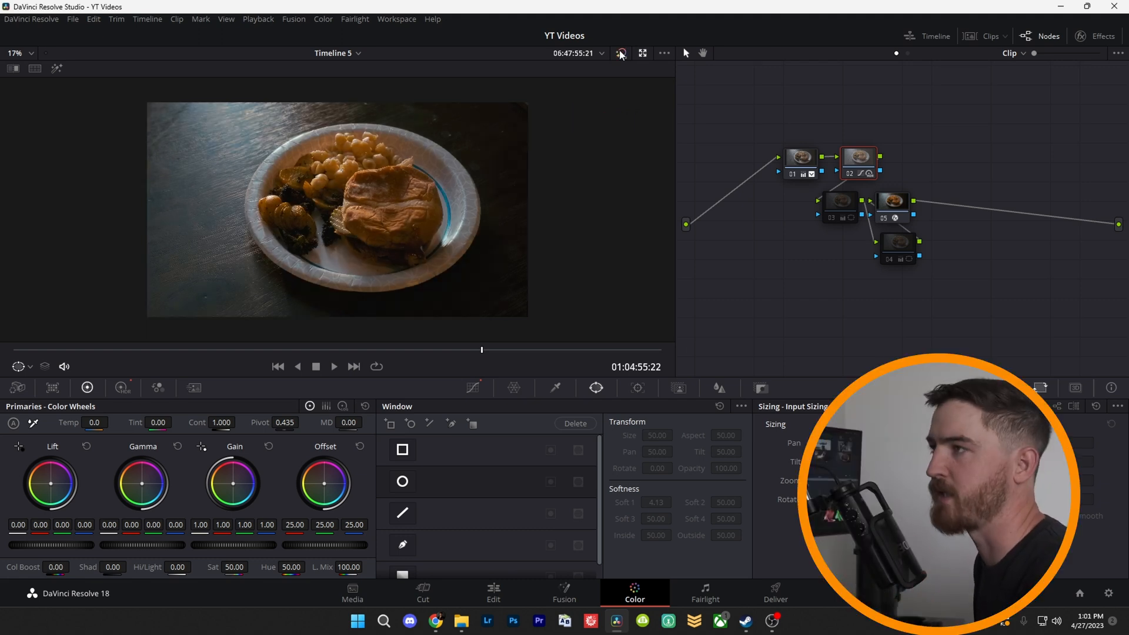
Remove the parallel nodes so nodes 01, 02 and 03 run in series to the output
left_click(621, 52)
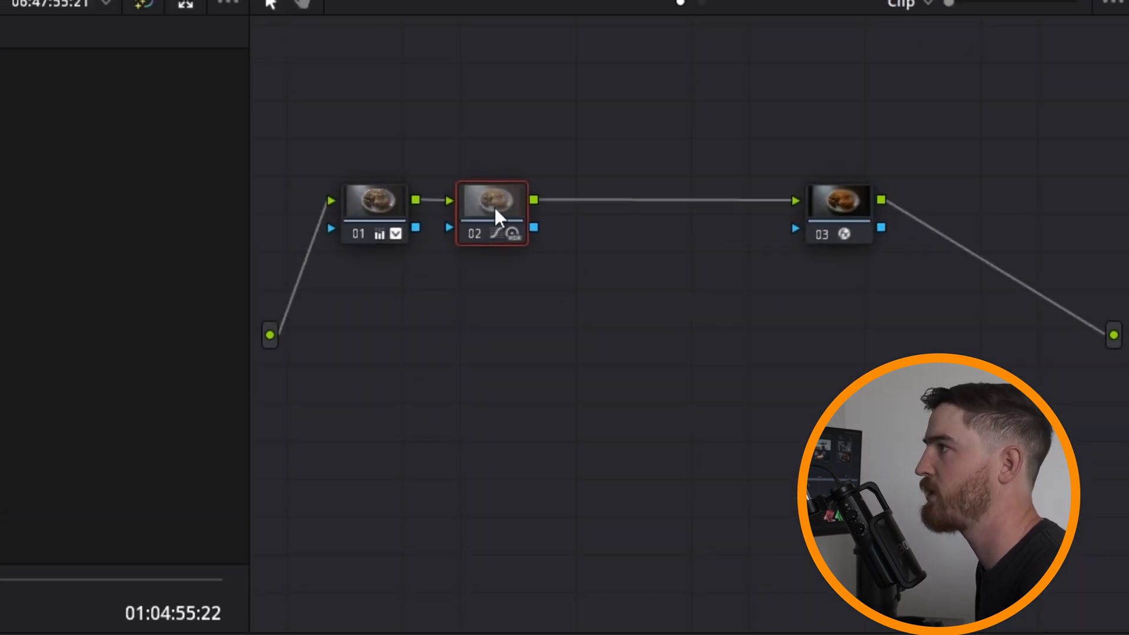
Add serial nodes to extend the tree to nodes 01 through 05
key("ctrl+s")
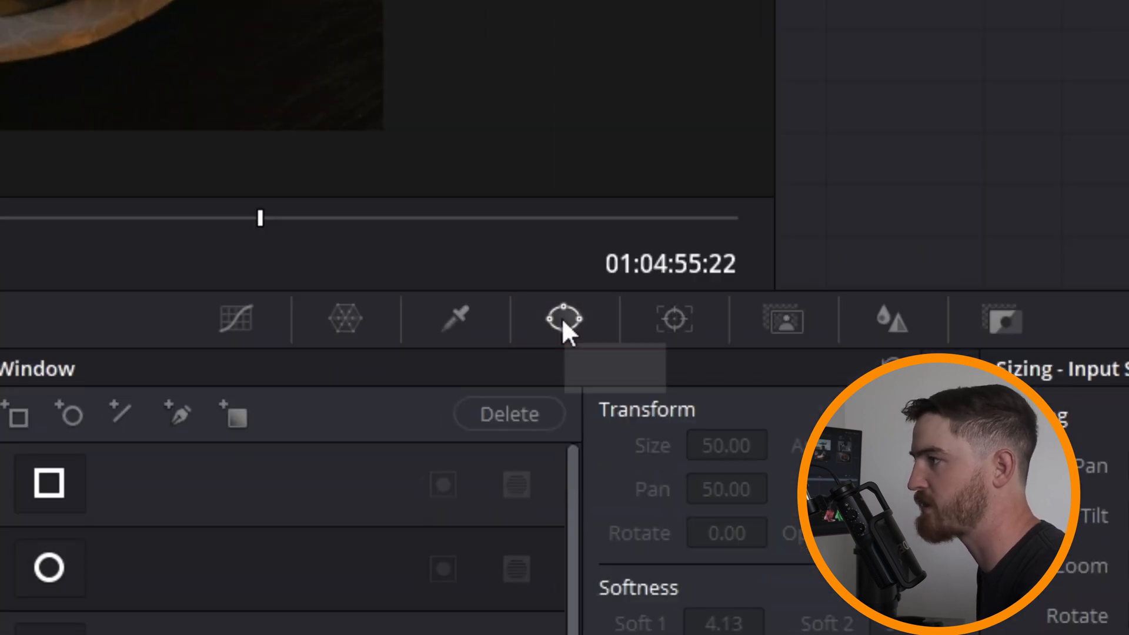
mouse_move(178, 421)
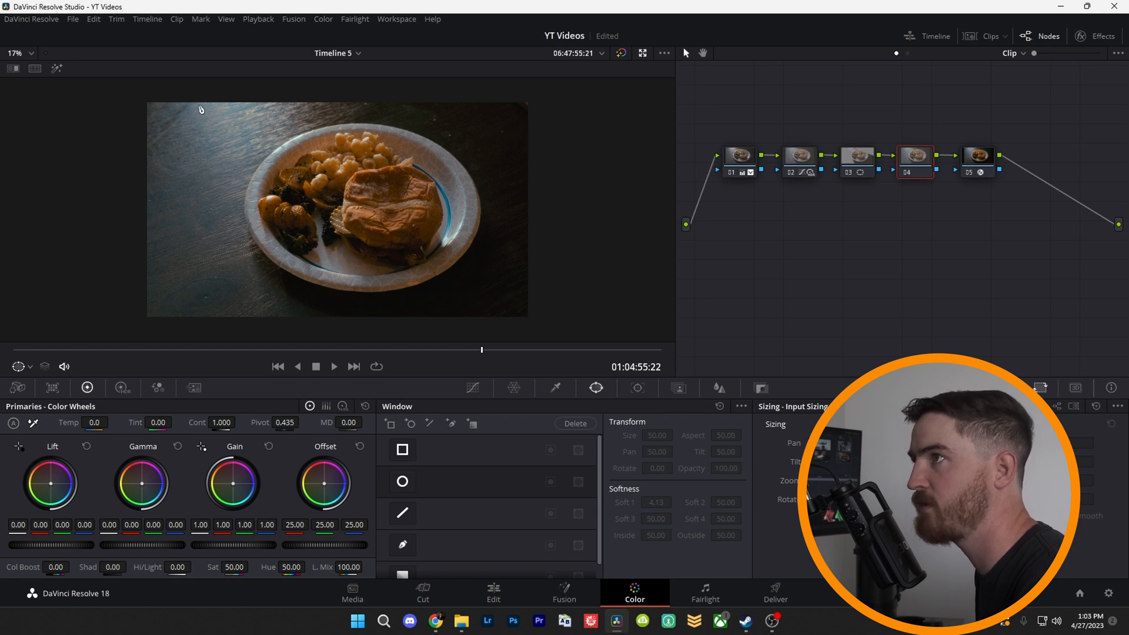
Draw a custom curve window on node 04 shaped like a light beam over the plate
left_click(402, 530)
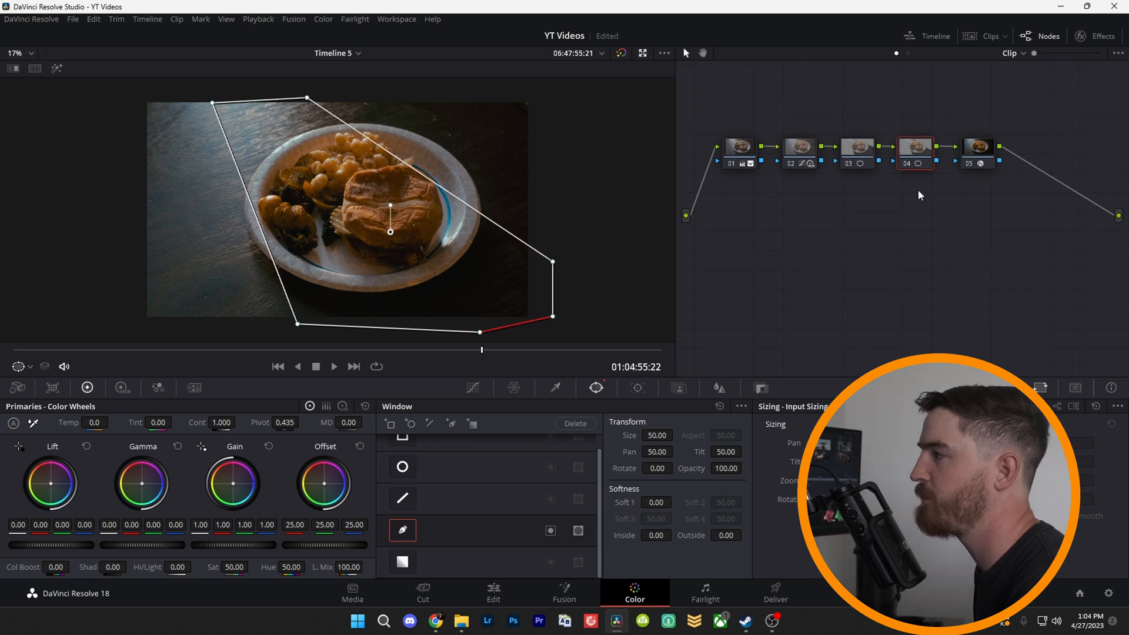
left_click(551, 530)
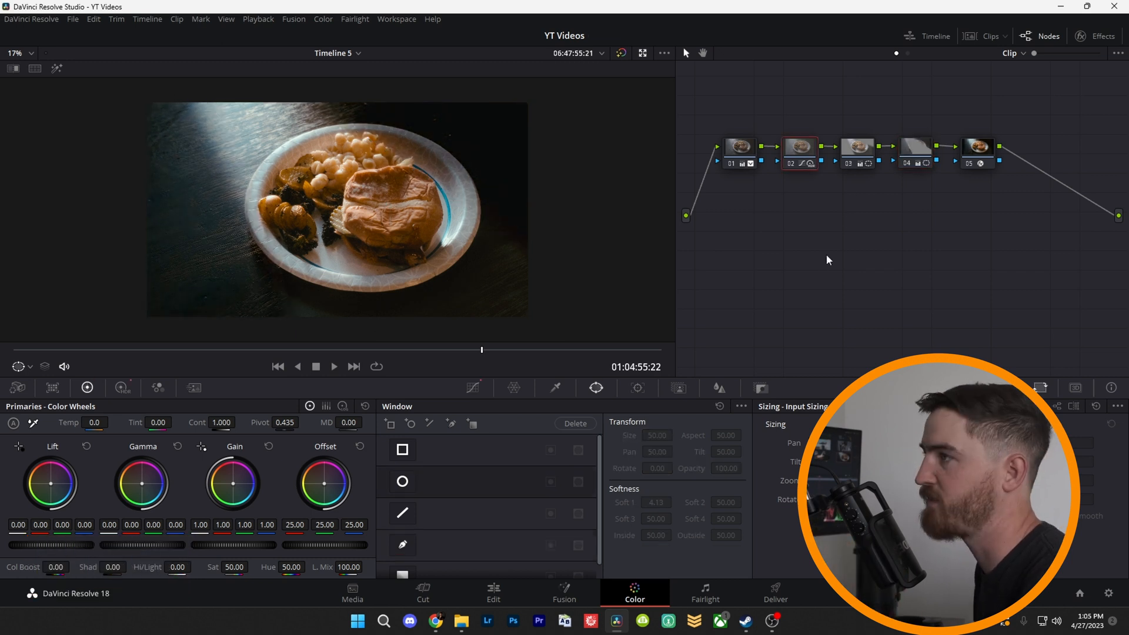
mouse_move(843, 252)
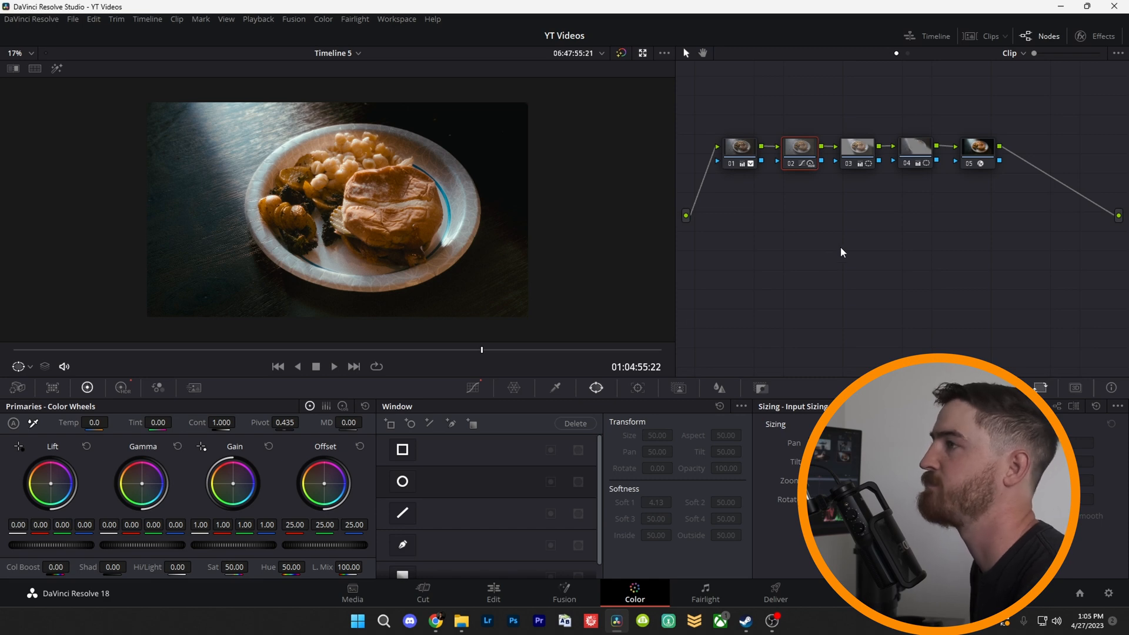